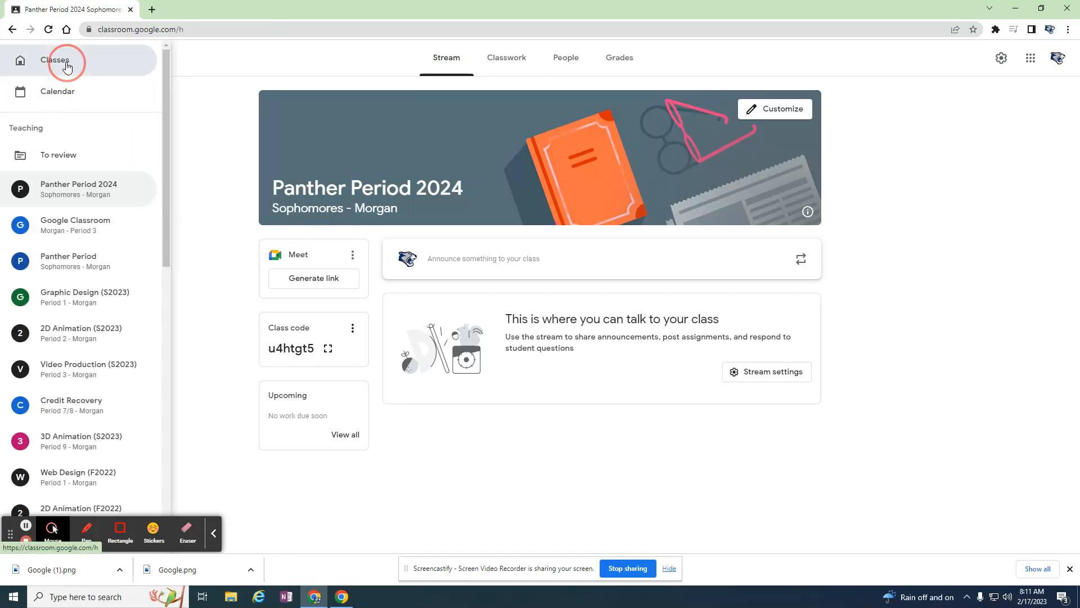
Step: Return from the Panther Period 2024 stream to the overview of all classes
{"action": "left_click", "coordinate": [65, 59]}
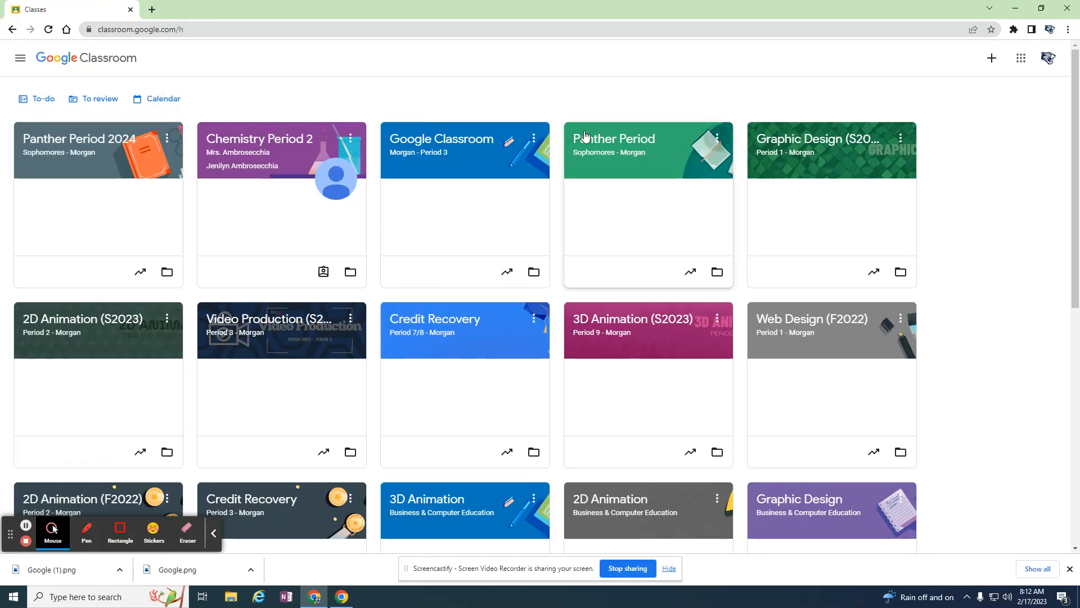
{"action": "mouse_move", "coordinate": [584, 450]}
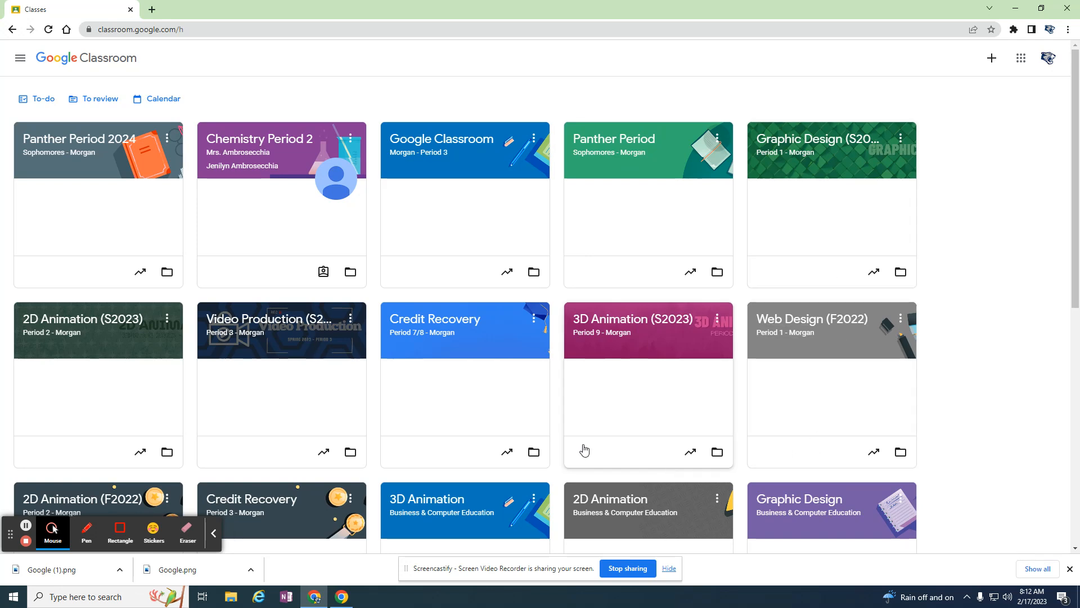
{"action": "mouse_move", "coordinate": [521, 379]}
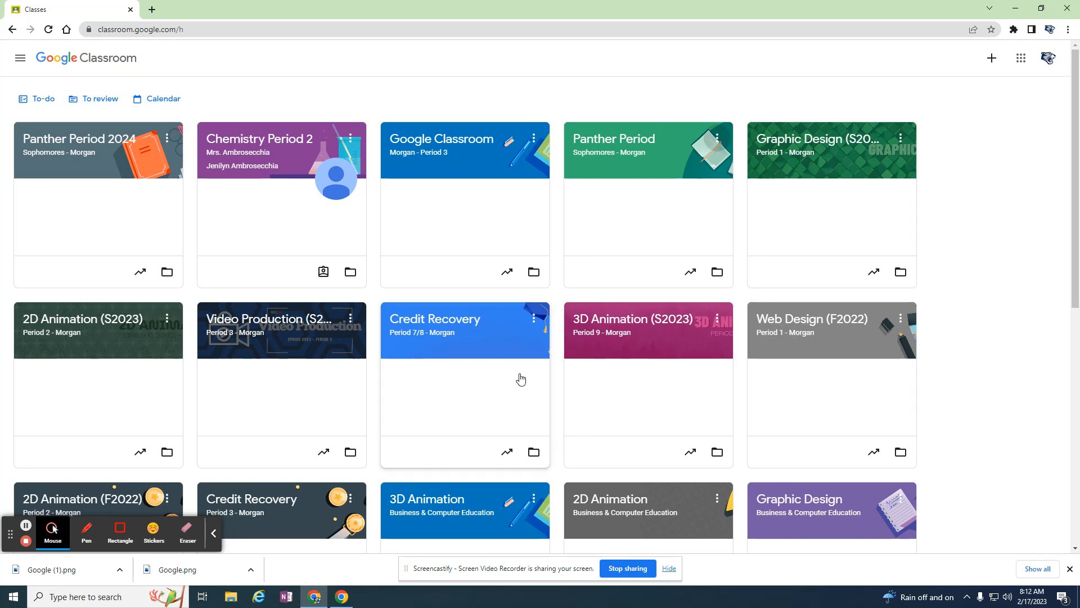
{"action": "mouse_move", "coordinate": [793, 153]}
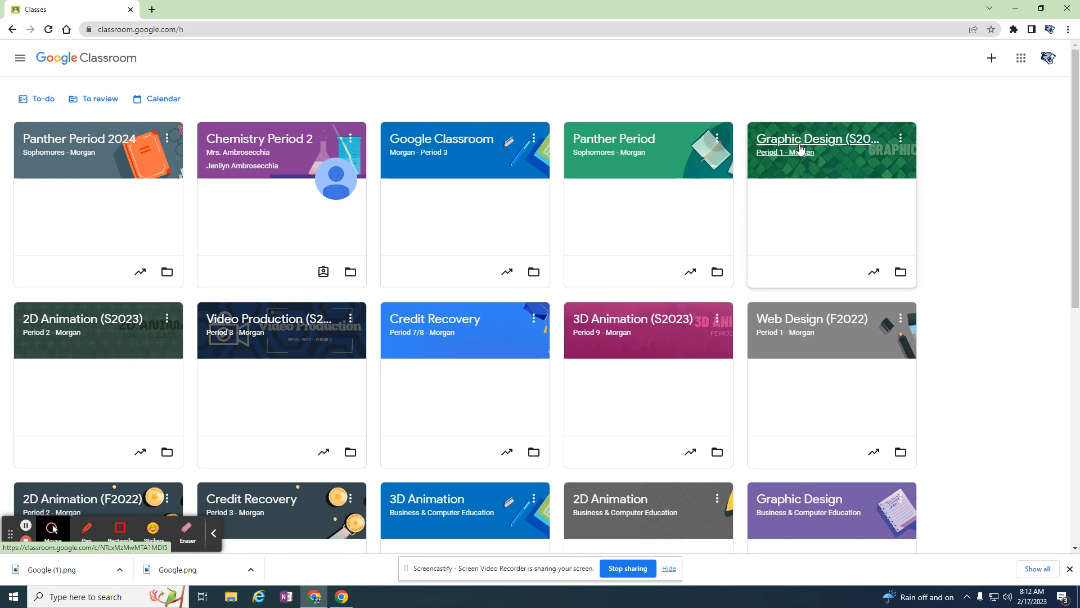
{"action": "mouse_move", "coordinate": [830, 147]}
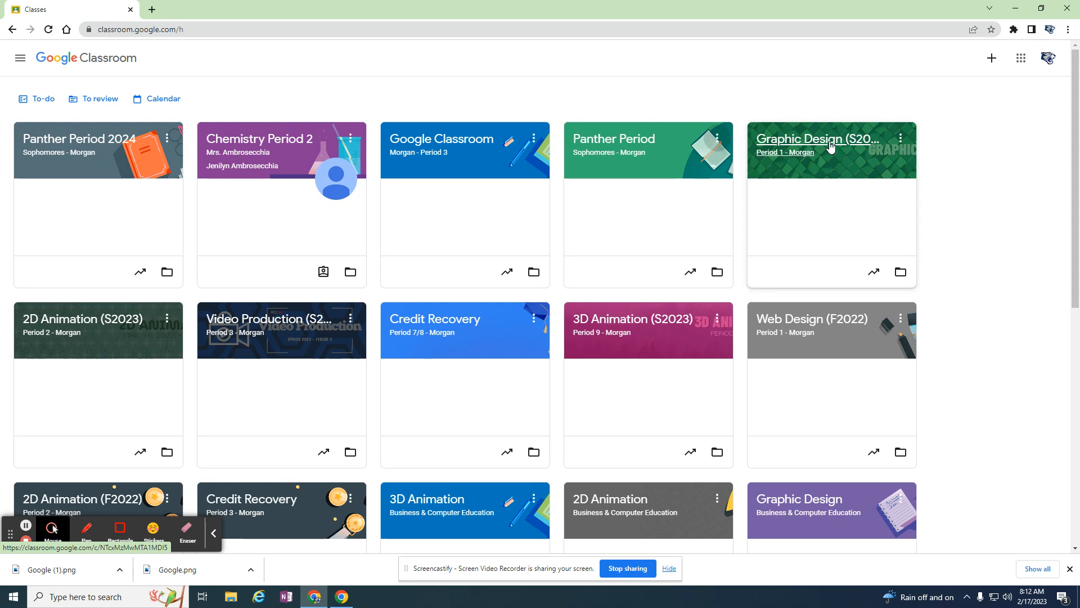
{"action": "mouse_move", "coordinate": [793, 149]}
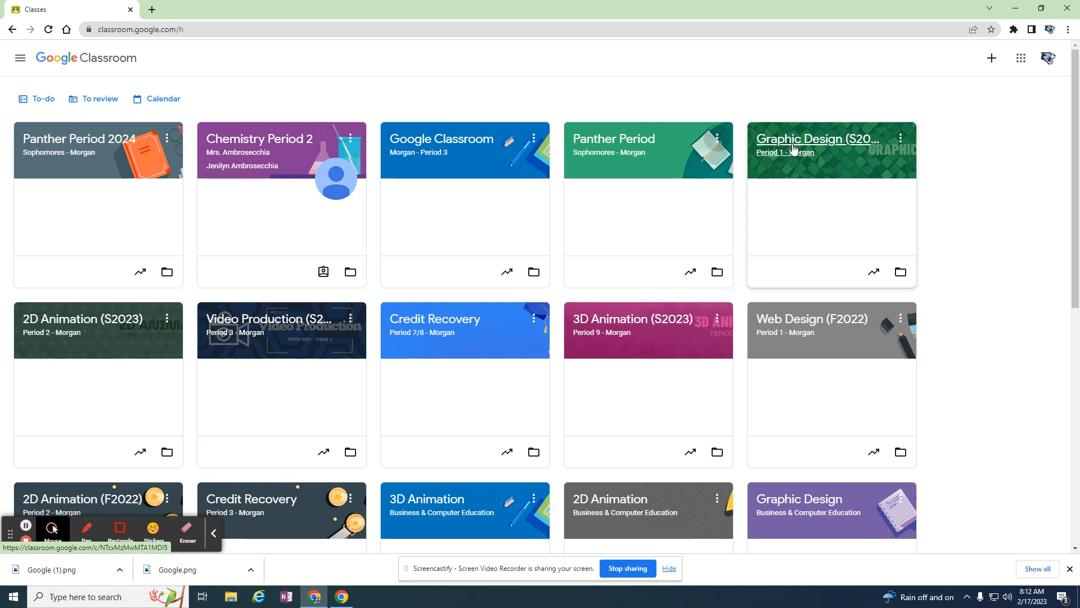
{"action": "mouse_move", "coordinate": [818, 129]}
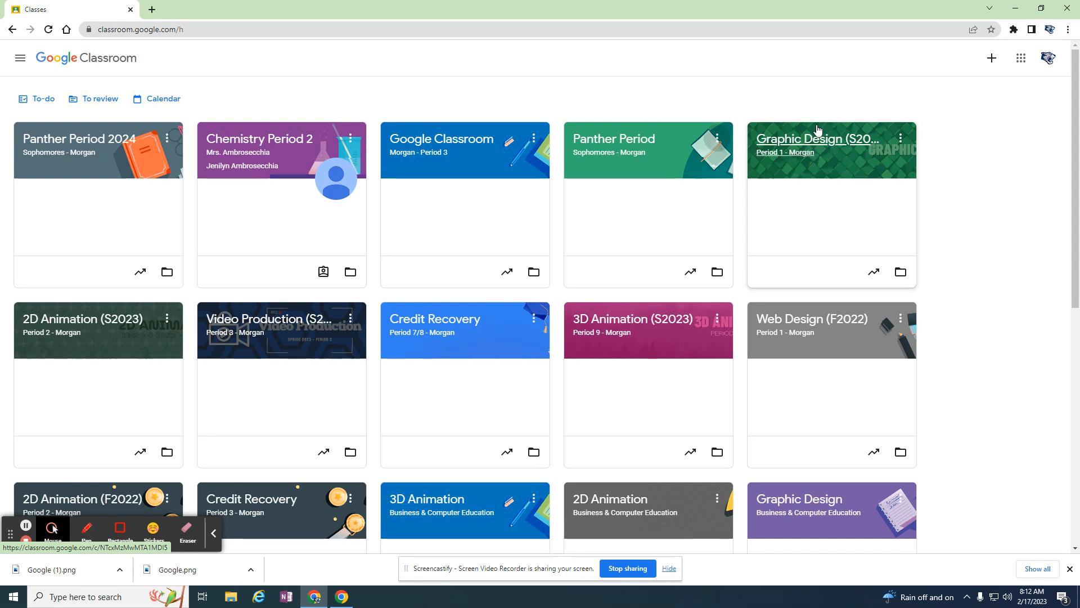
{"action": "mouse_move", "coordinate": [198, 153]}
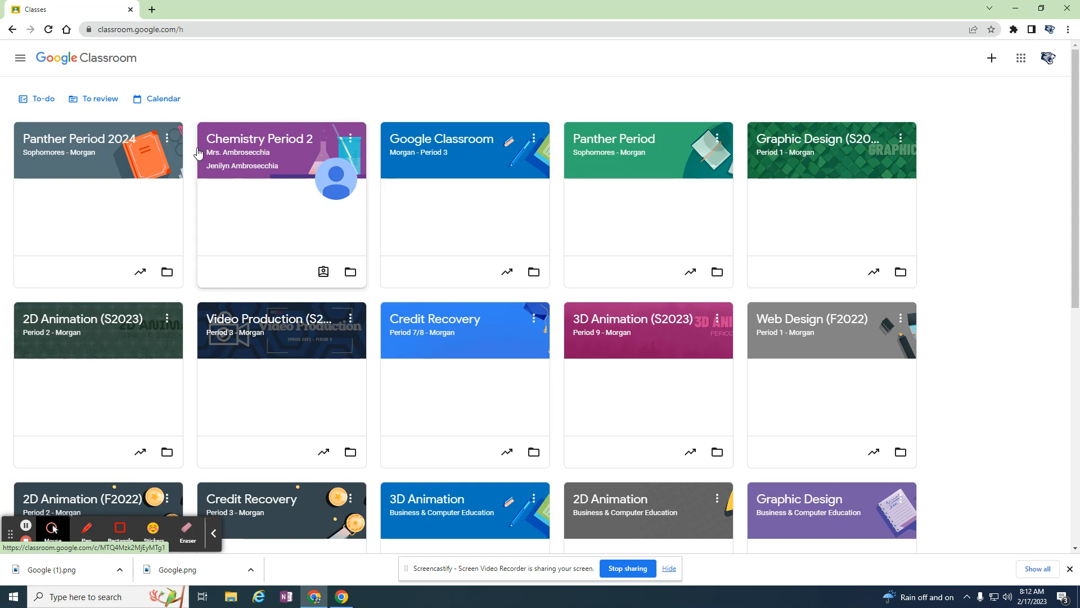
{"action": "mouse_move", "coordinate": [697, 149]}
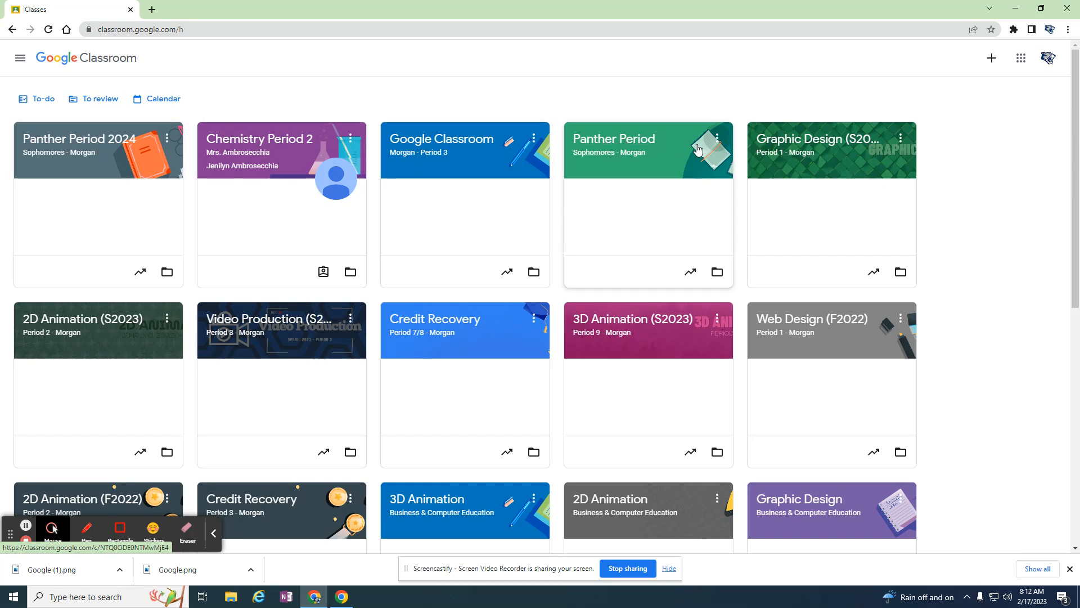
Step: Copy the Panther Period class as 'Panther Period Fall 2023' with section Juniors instead of Sophomores
{"action": "left_click", "coordinate": [717, 138]}
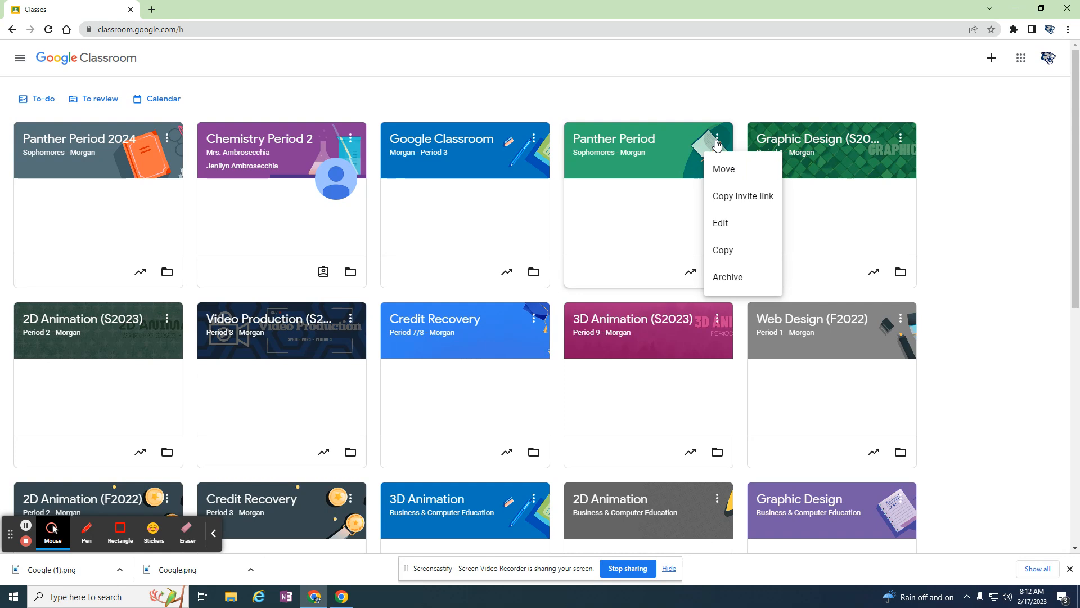
{"action": "mouse_move", "coordinate": [722, 253]}
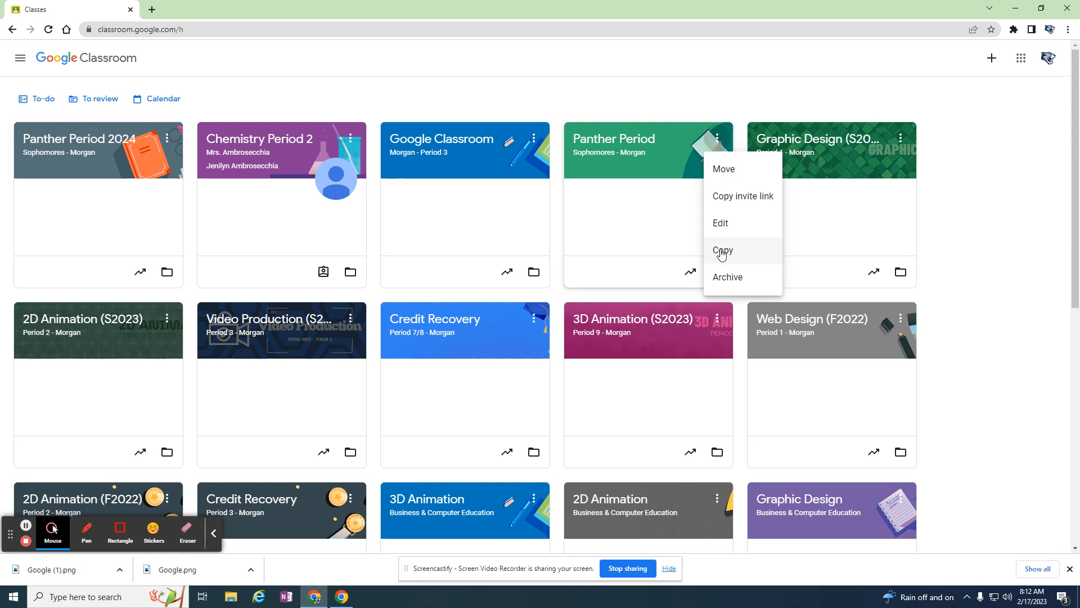
{"action": "left_click", "coordinate": [722, 250]}
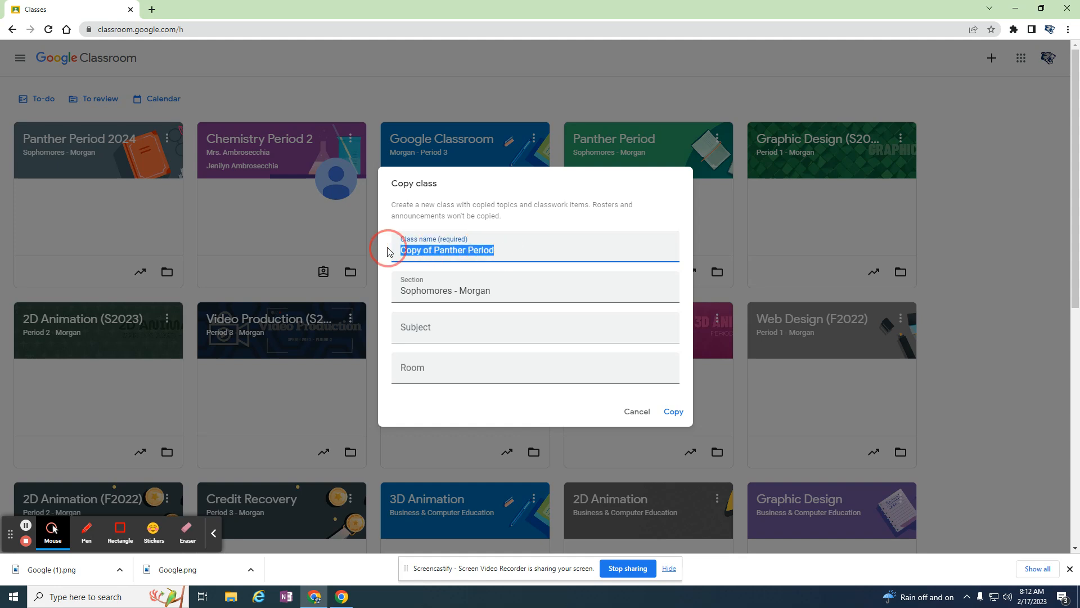
{"action": "type", "text": "Panther"}
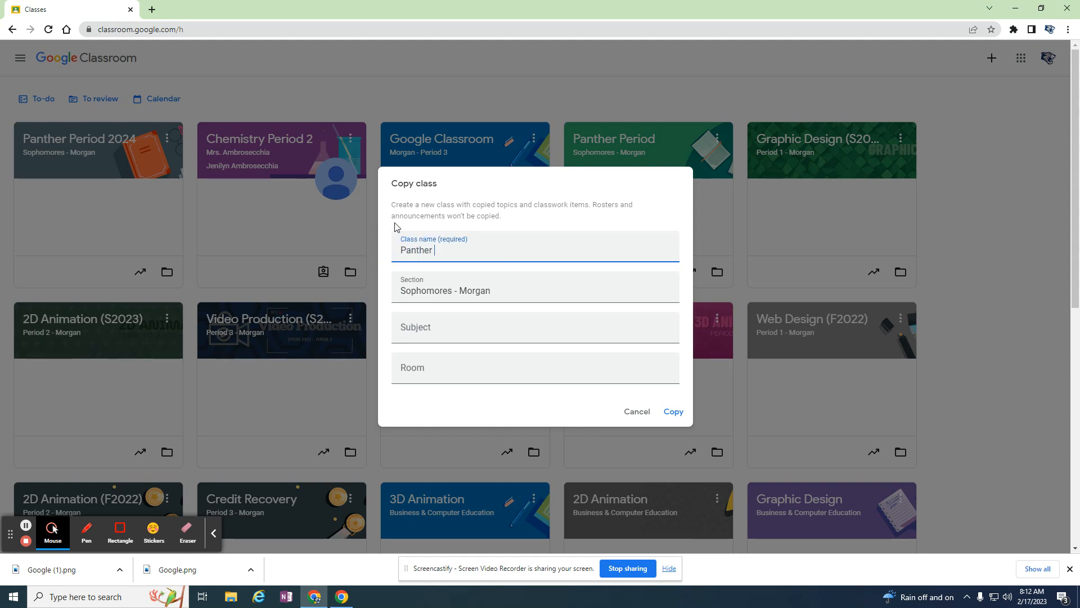
{"action": "type", "text": "Period Fall"}
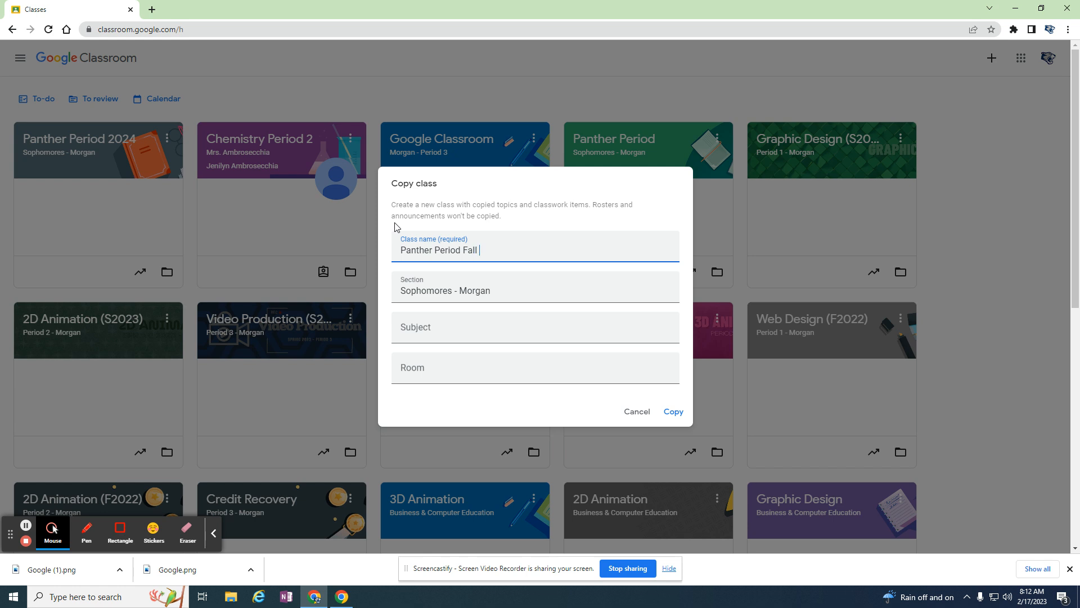
{"action": "type", "text": "2023"}
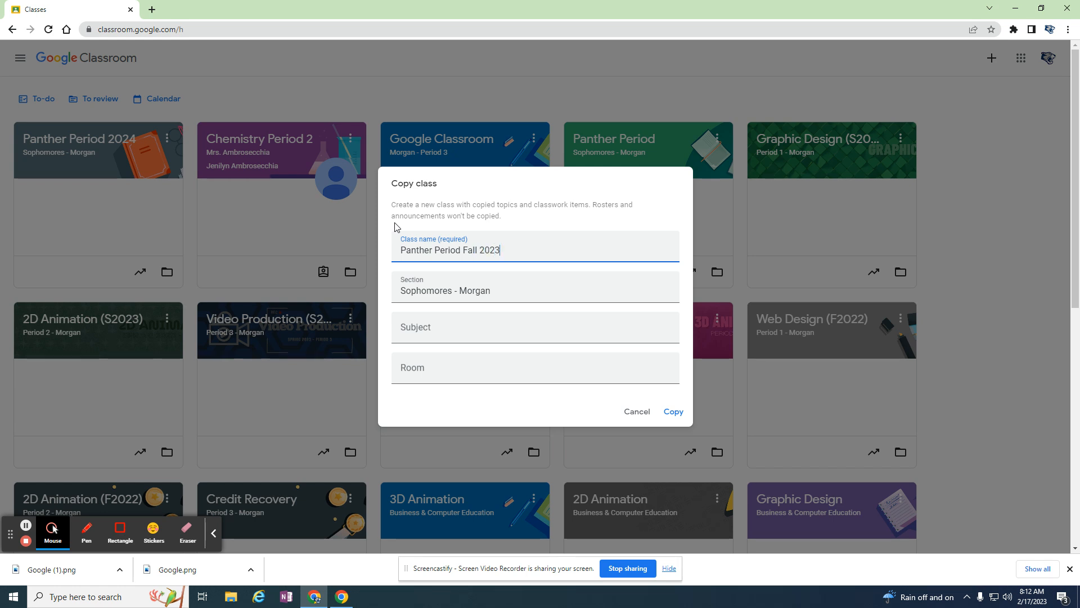
{"action": "double_click", "coordinate": [426, 290]}
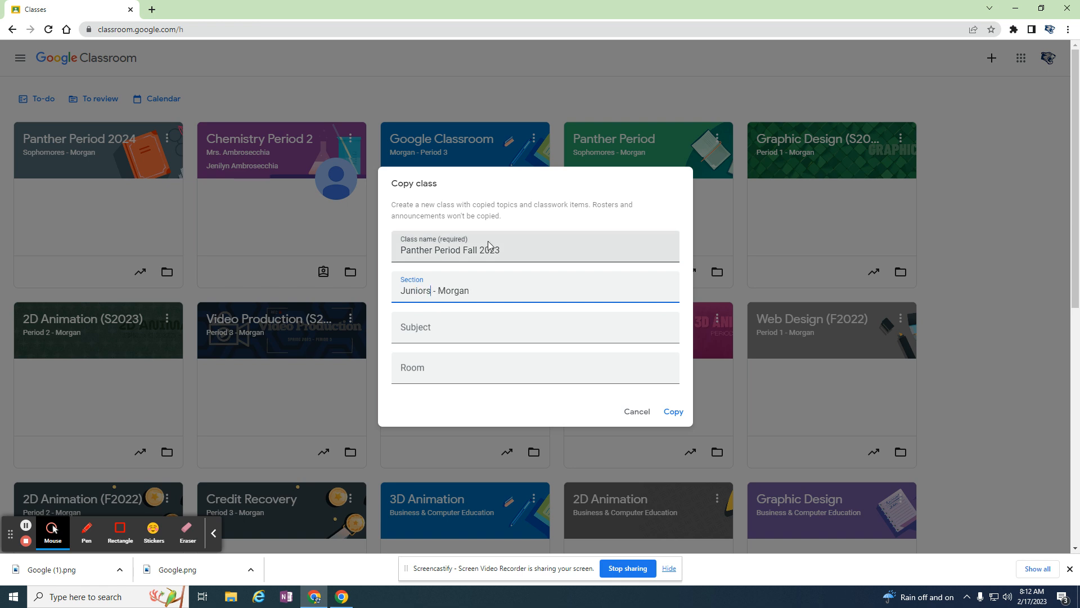
{"action": "mouse_move", "coordinate": [673, 417]}
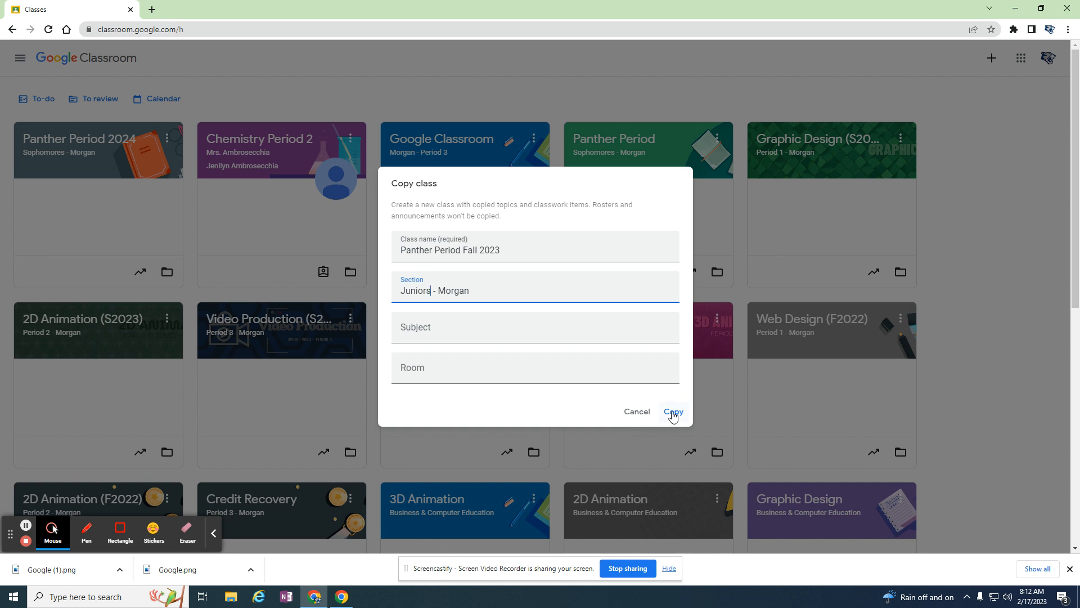
{"action": "left_click", "coordinate": [672, 411]}
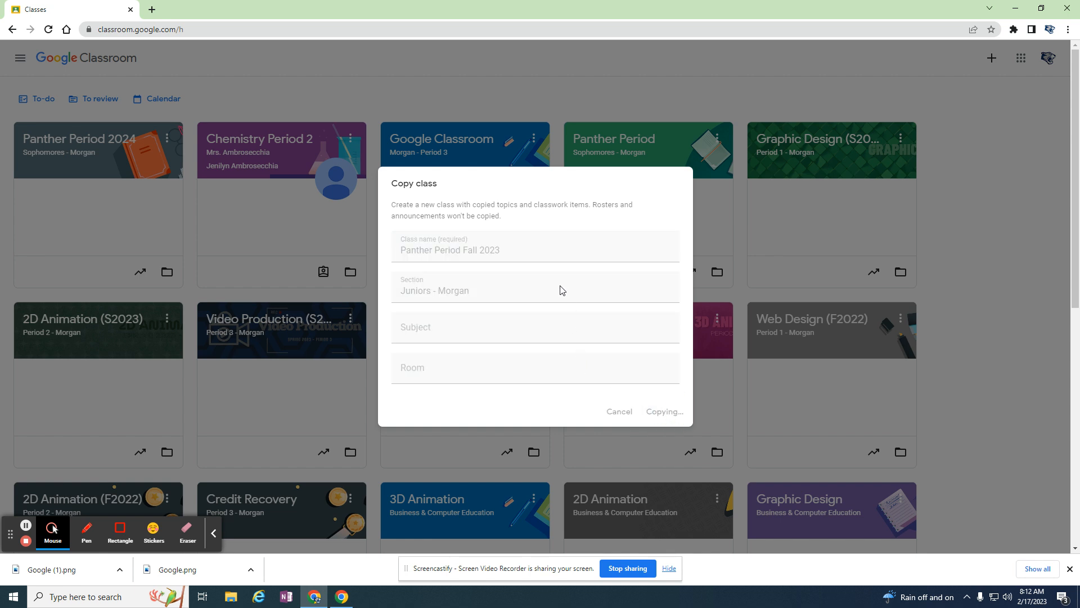
{"action": "mouse_move", "coordinate": [489, 280]}
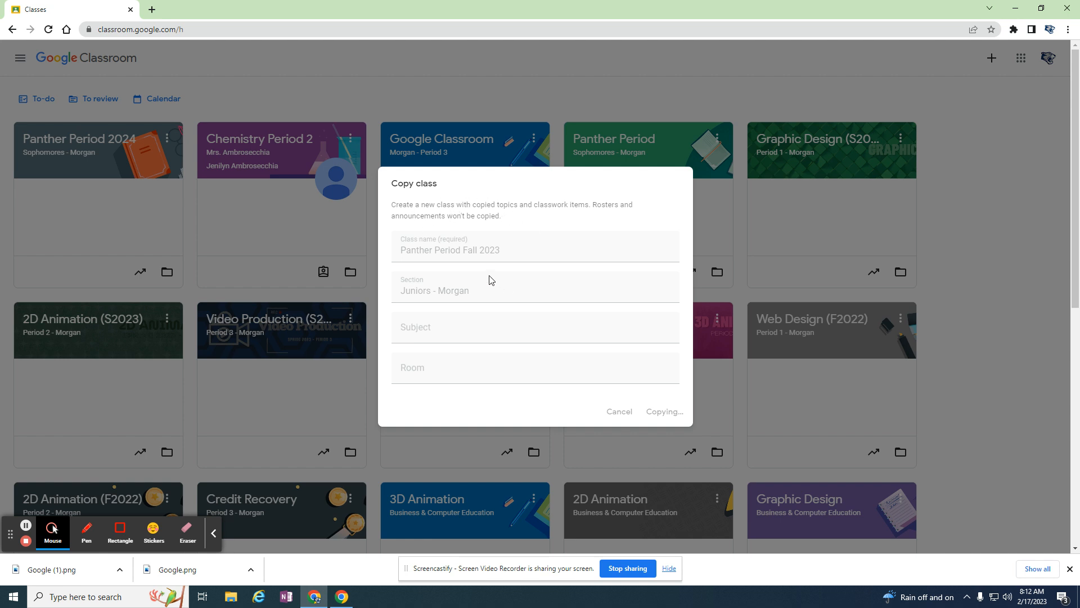
{"action": "mouse_move", "coordinate": [643, 398]}
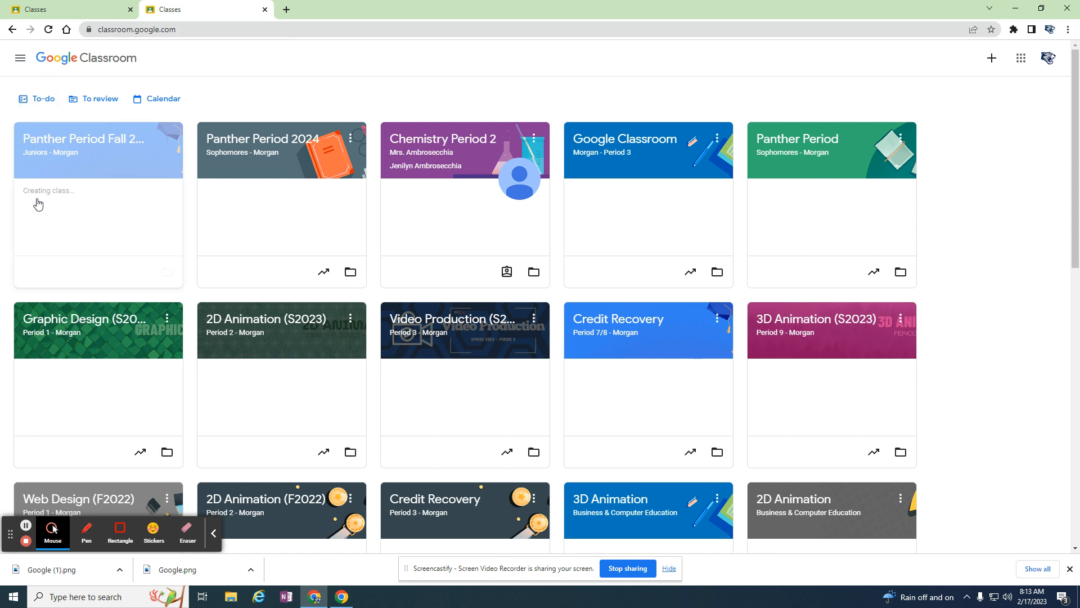
{"action": "mouse_move", "coordinate": [87, 137]}
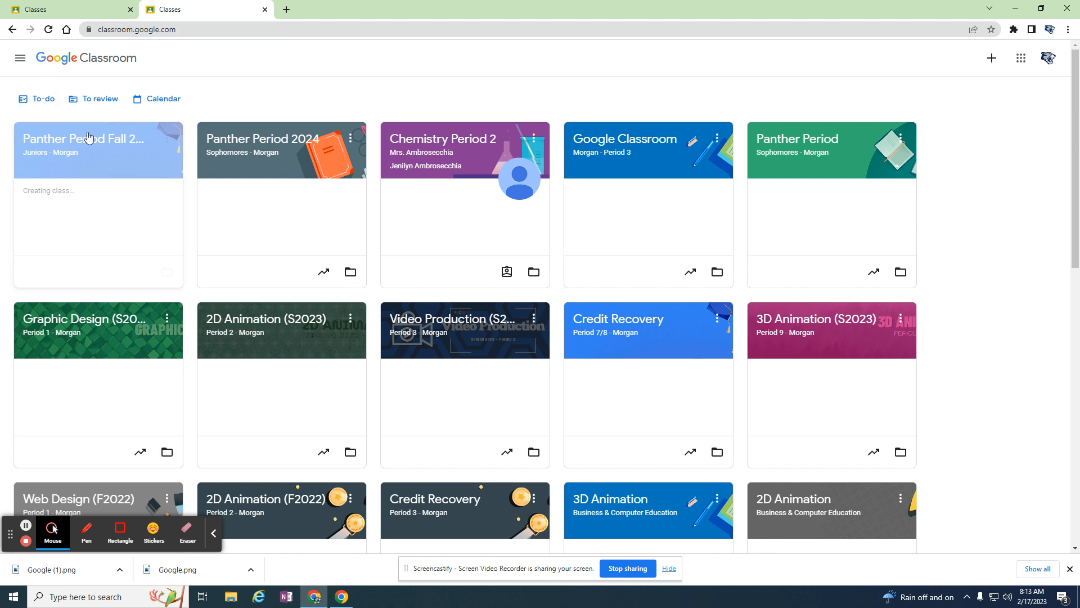
Step: Show the Classwork list of the Panther Period 2024 class
{"action": "left_click", "coordinate": [259, 139]}
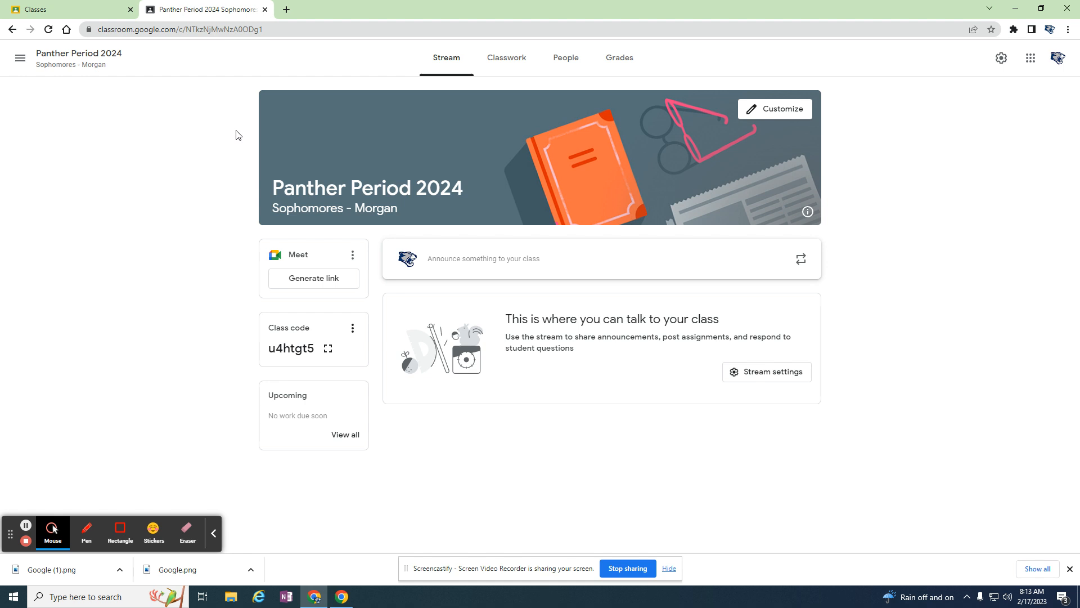
{"action": "mouse_move", "coordinate": [733, 217]}
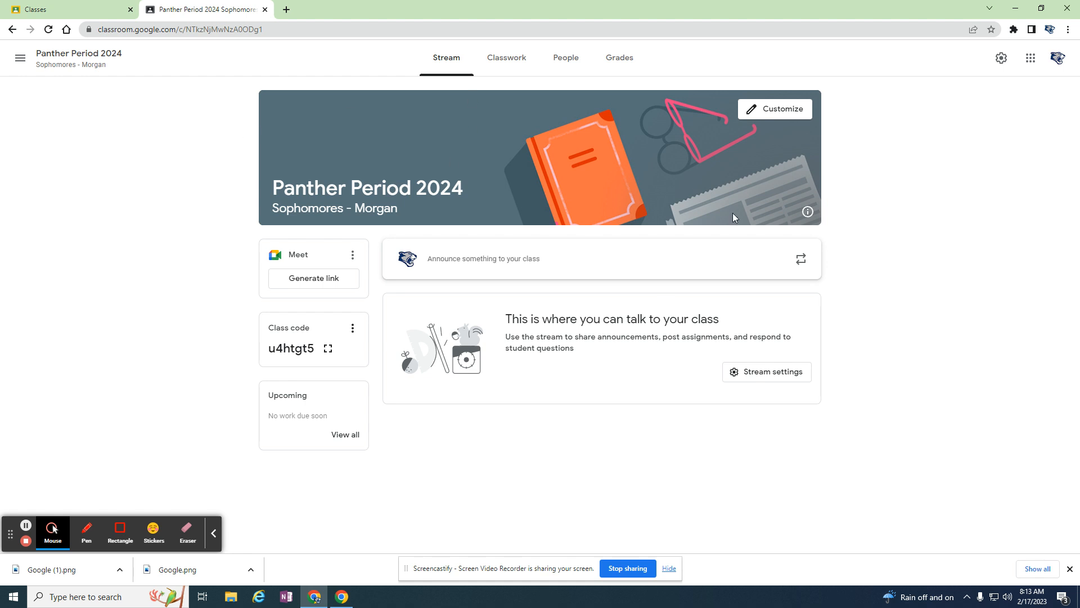
{"action": "mouse_move", "coordinate": [287, 350]}
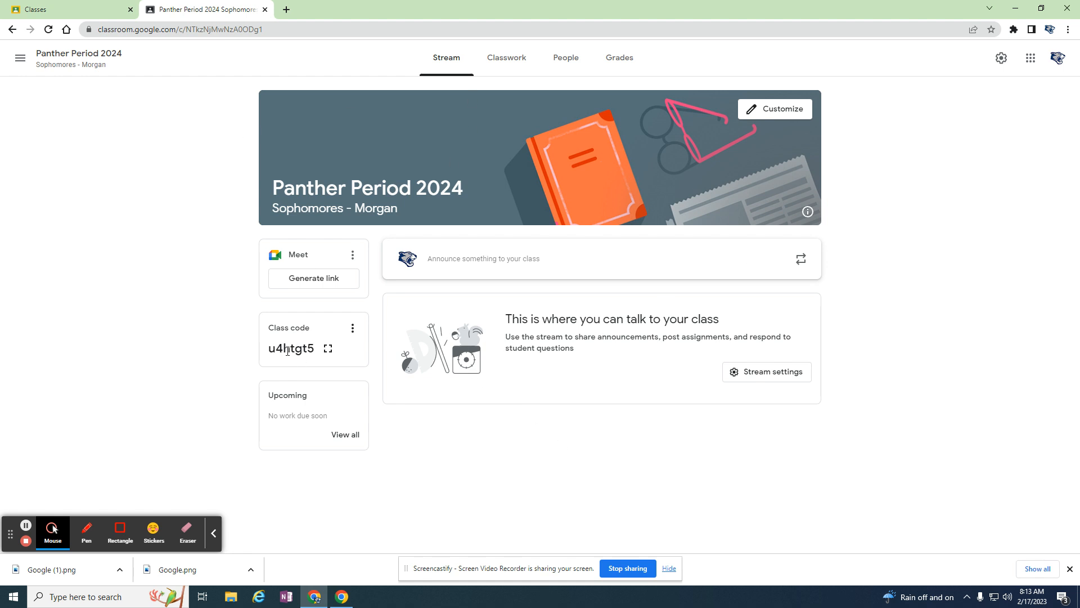
{"action": "mouse_move", "coordinate": [501, 98]}
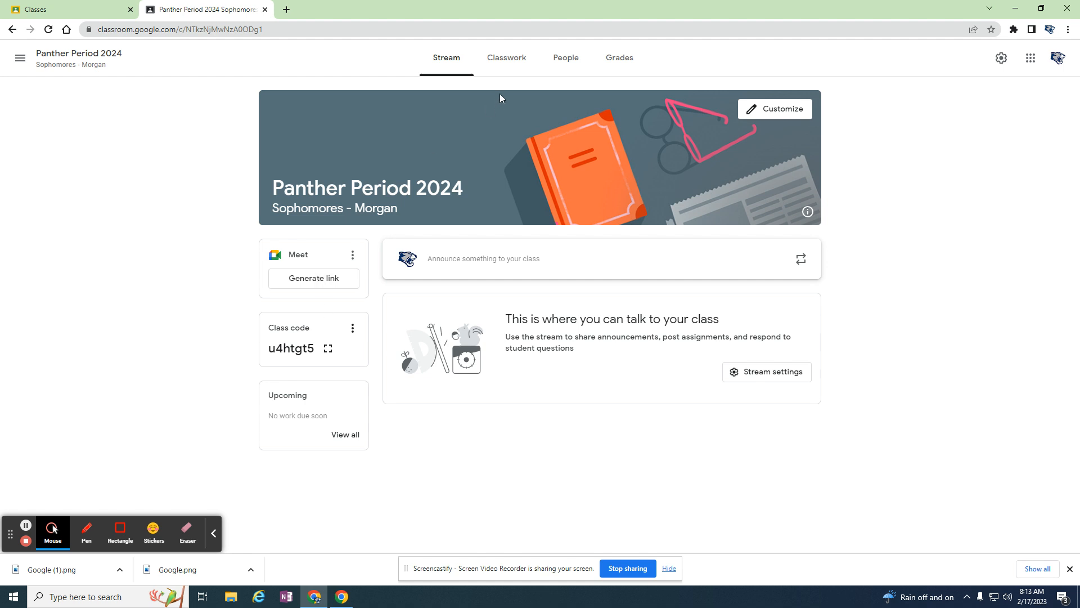
{"action": "left_click", "coordinate": [506, 57]}
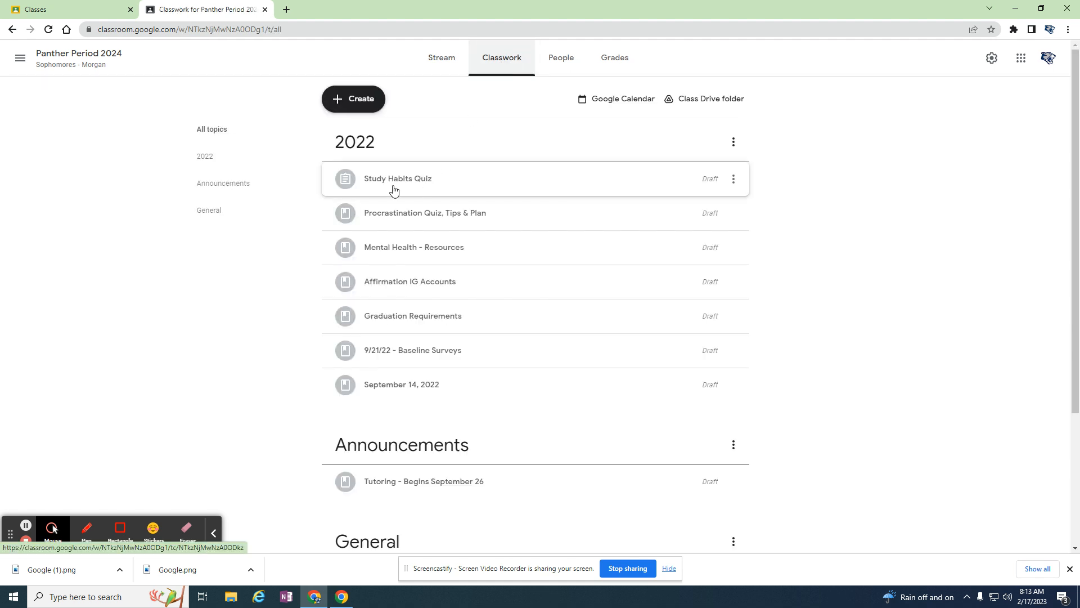
{"action": "scroll", "scroll_direction": "down", "scroll_amount": 3}
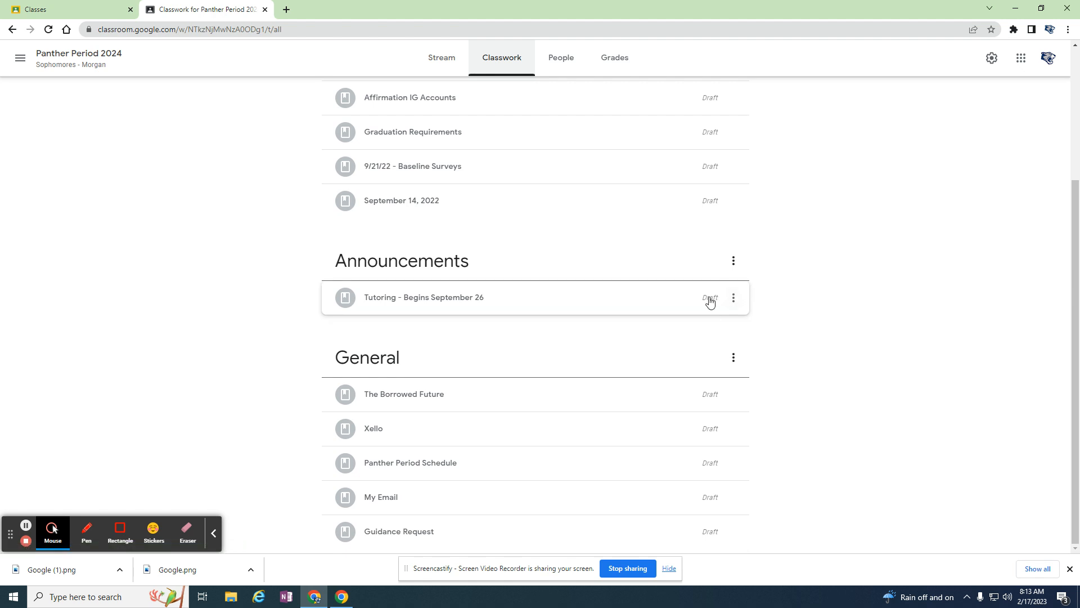
{"action": "mouse_move", "coordinate": [711, 408]}
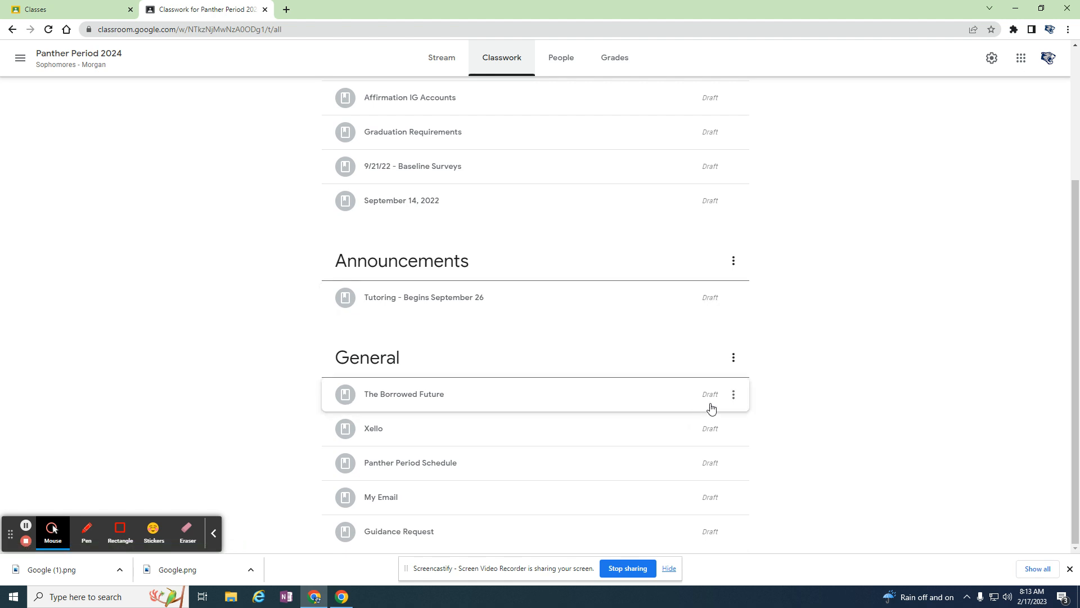
Step: Post the draft material The Borrowed Future to students under General
{"action": "left_click", "coordinate": [732, 394]}
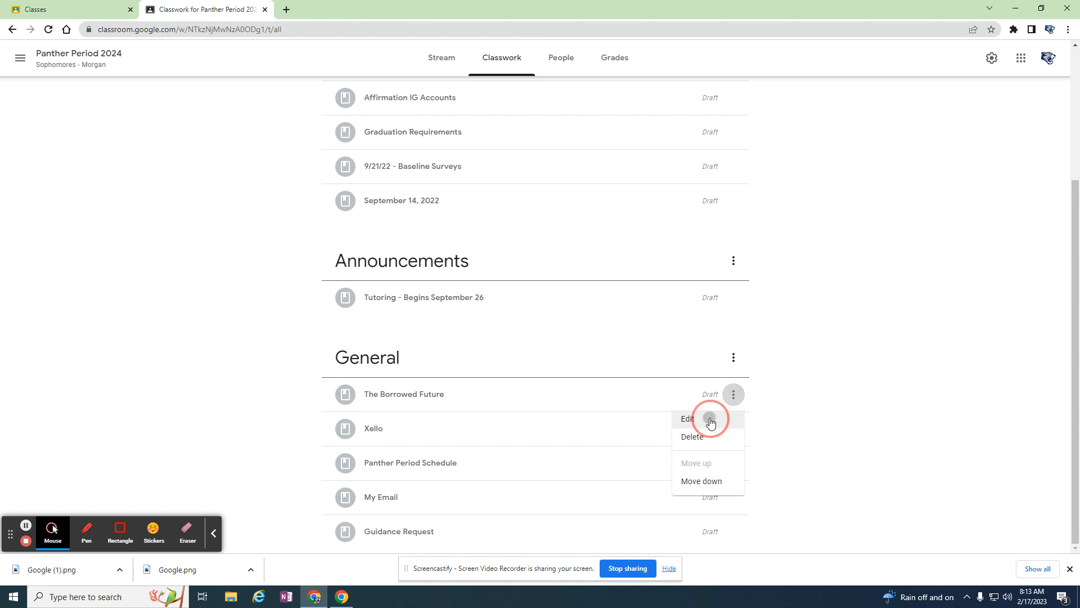
{"action": "left_click", "coordinate": [686, 418]}
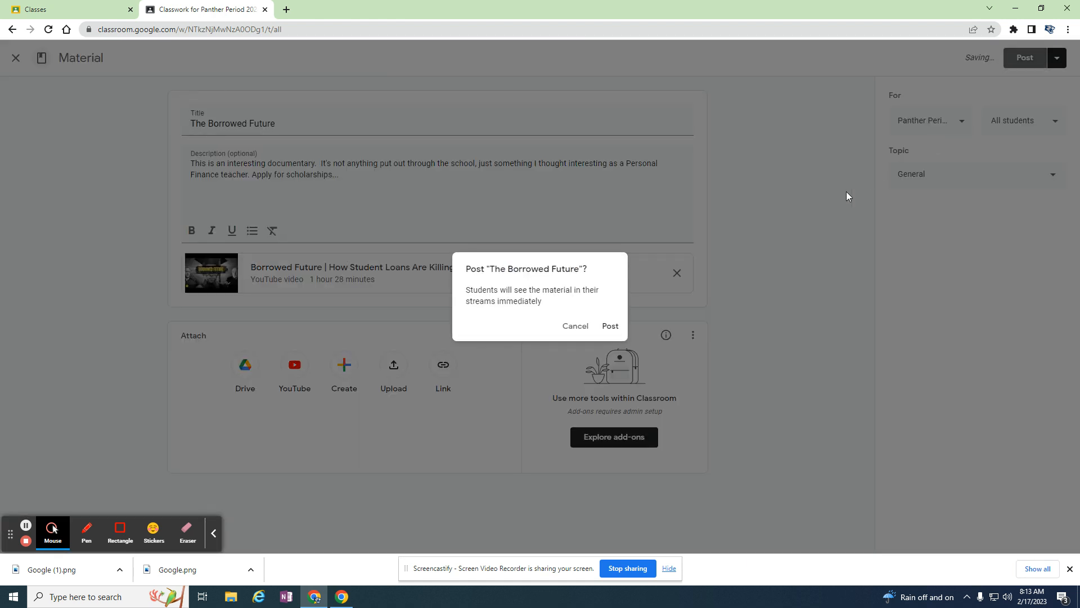
{"action": "left_click", "coordinate": [608, 325]}
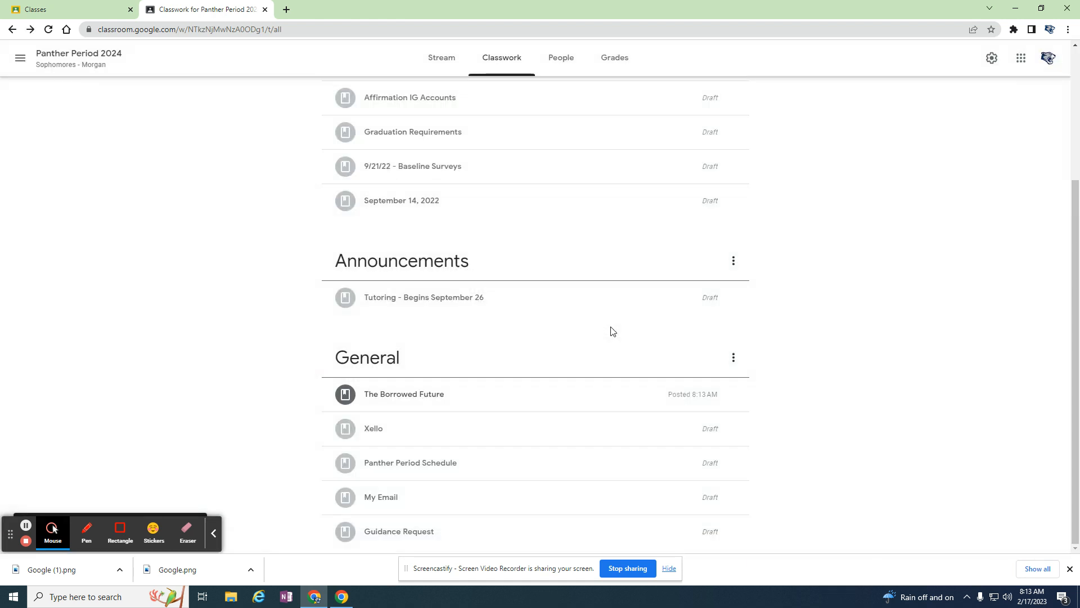
{"action": "mouse_move", "coordinate": [414, 495]}
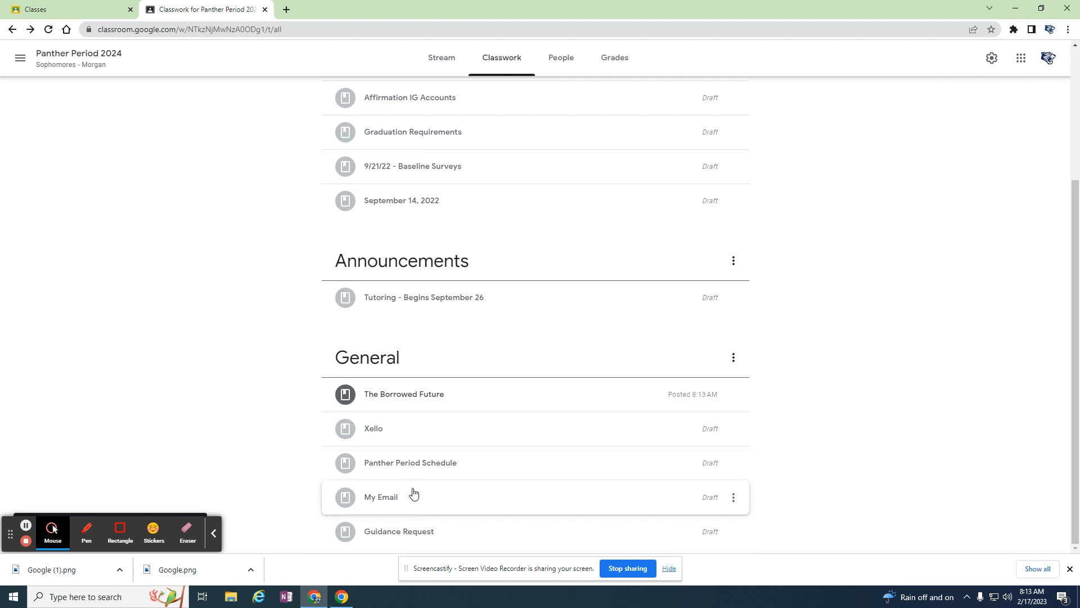
{"action": "mouse_move", "coordinate": [425, 302]}
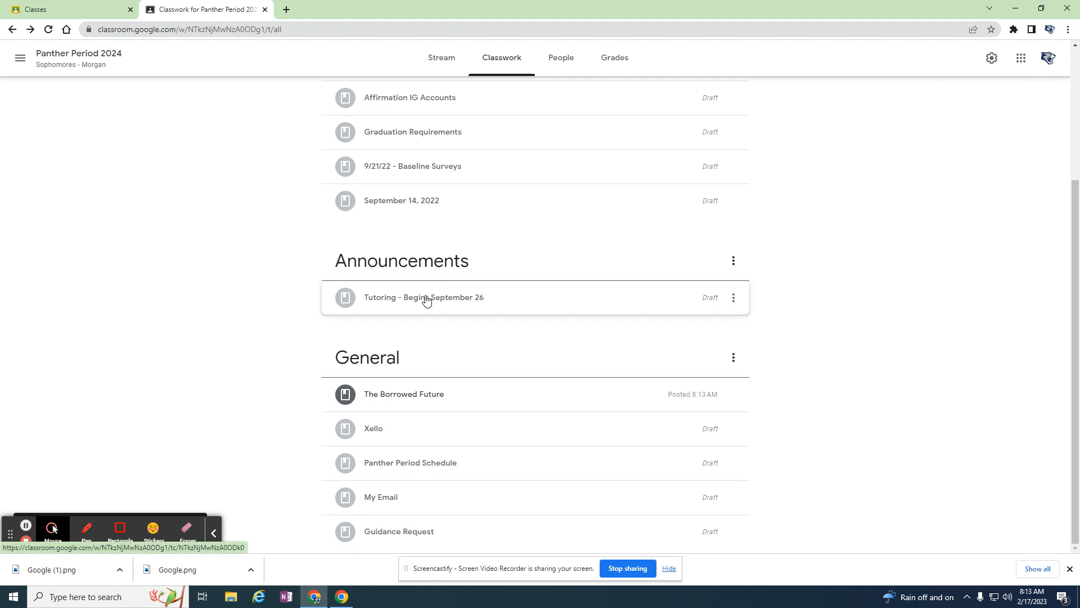
Step: Retitle the Tutoring announcement to begin September 20 and post it under Announcements
{"action": "left_click", "coordinate": [733, 297]}
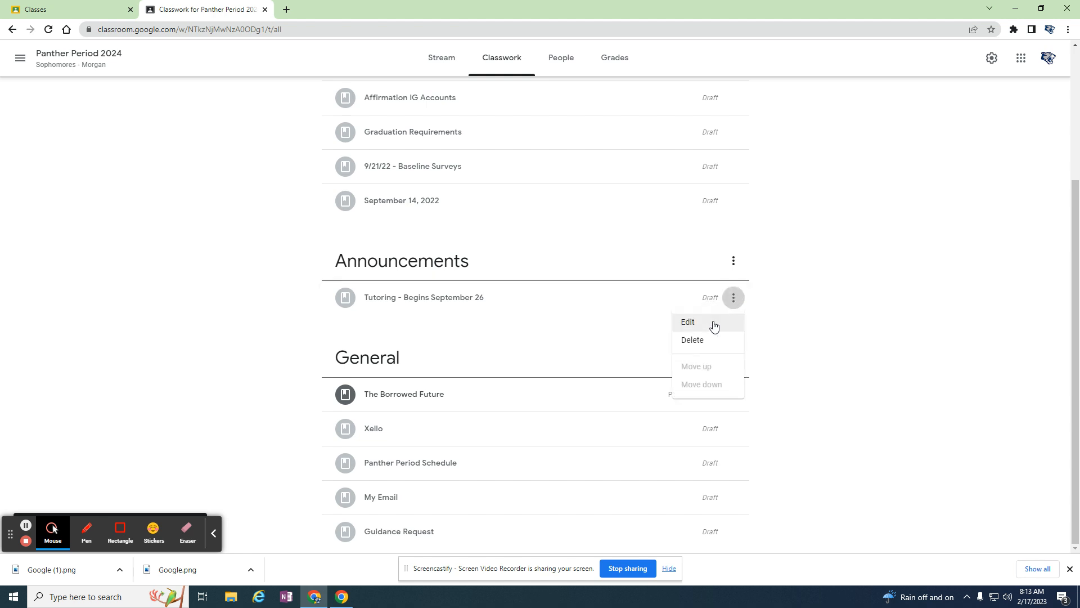
{"action": "left_click", "coordinate": [686, 321]}
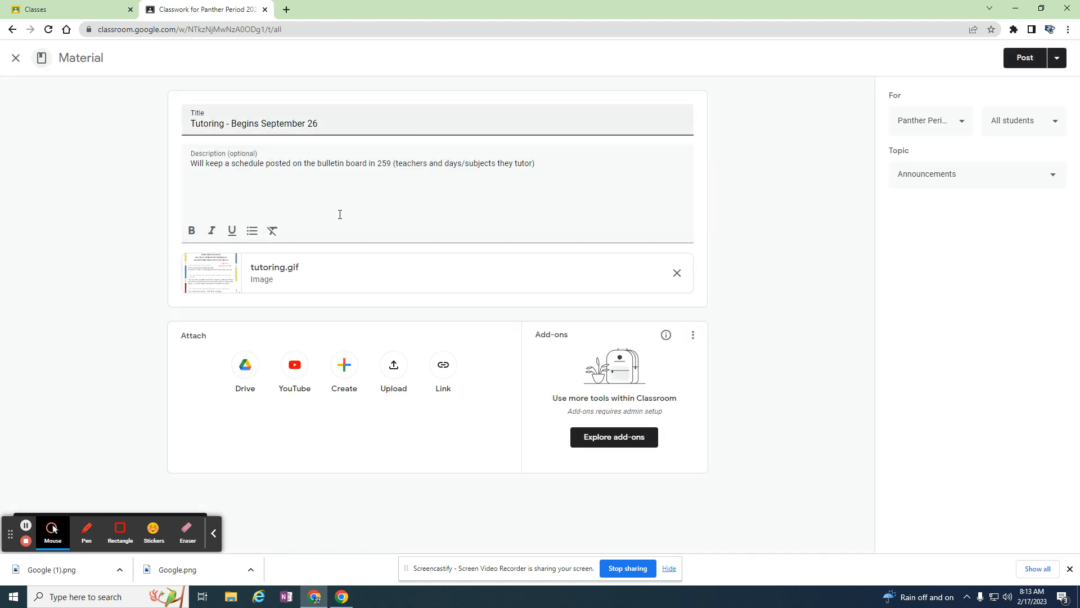
{"action": "double_click", "coordinate": [312, 124]}
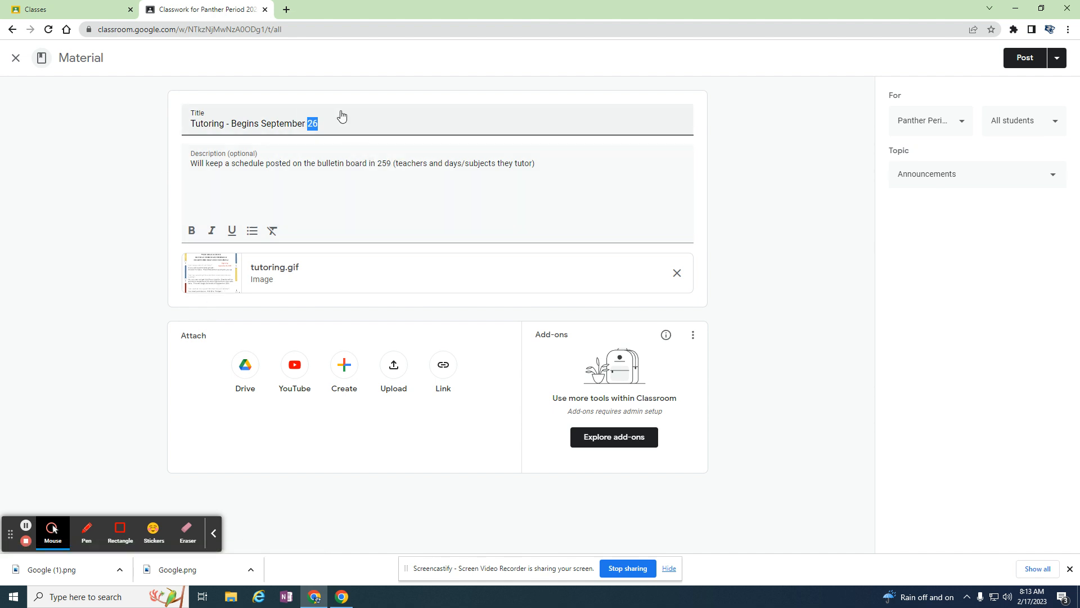
{"action": "mouse_move", "coordinate": [422, 123]}
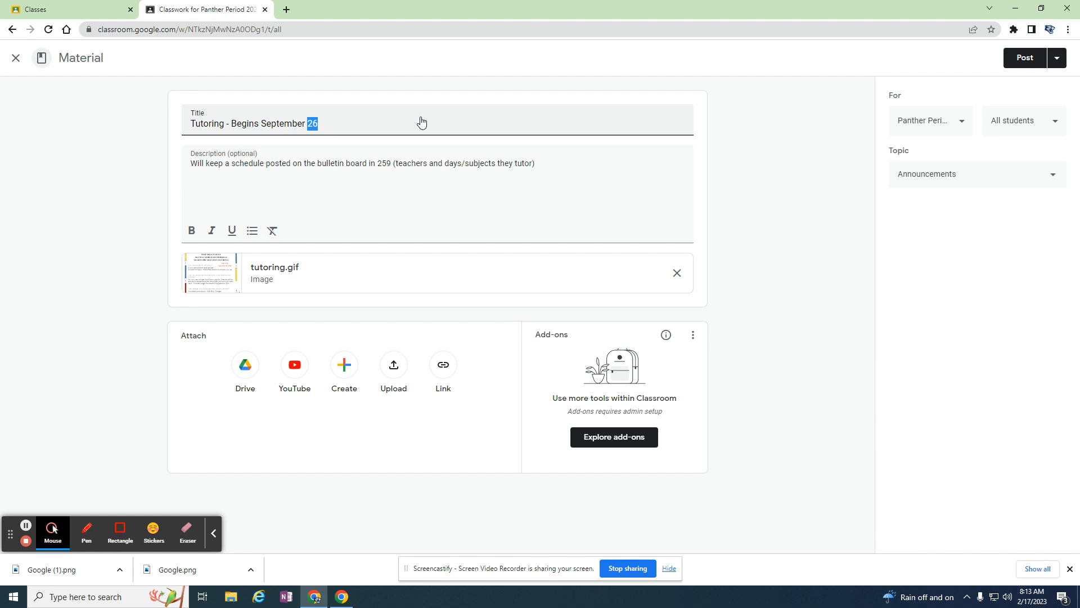
{"action": "key", "text": "Backspace"}
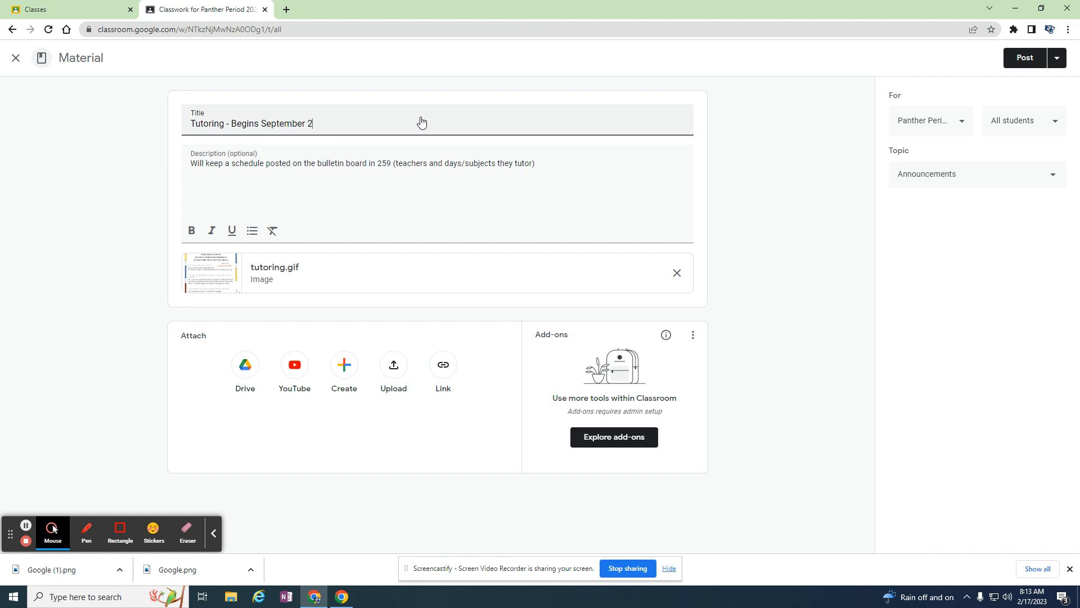
{"action": "type", "text": "0"}
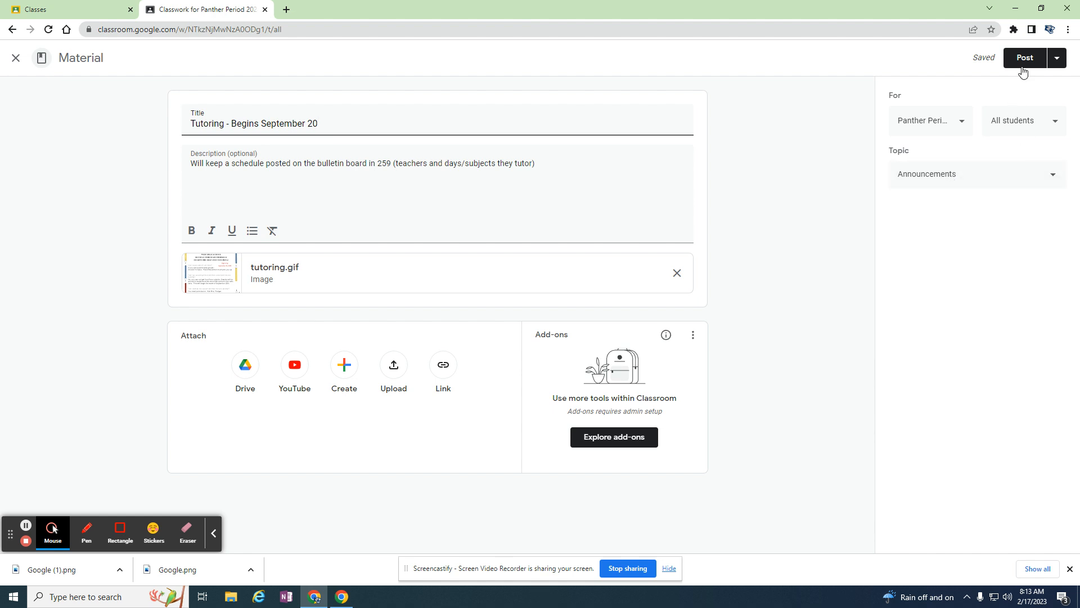
{"action": "left_click", "coordinate": [1024, 57]}
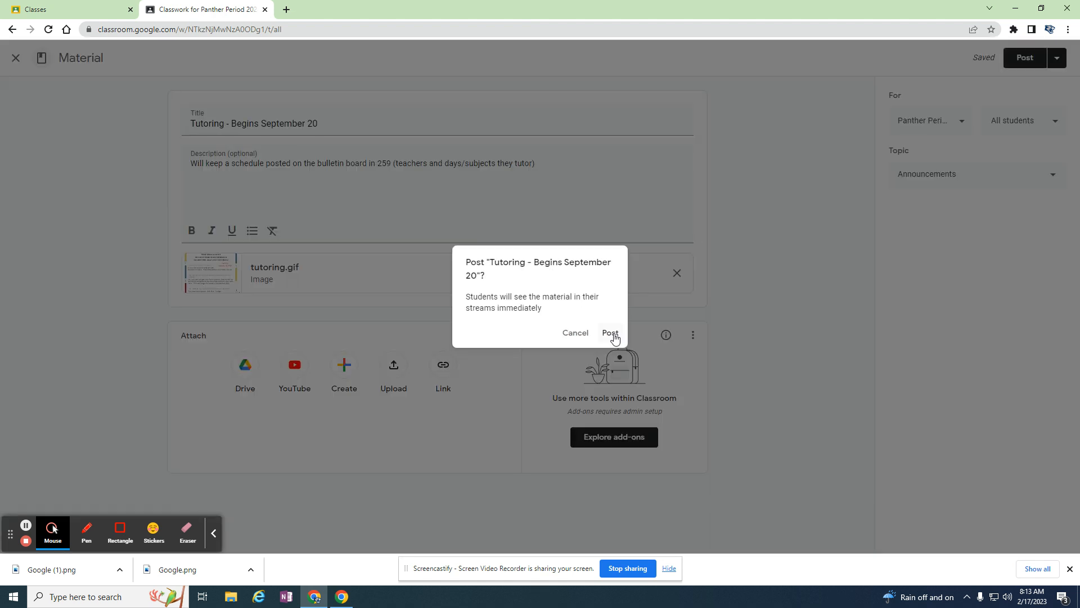
{"action": "left_click", "coordinate": [609, 333]}
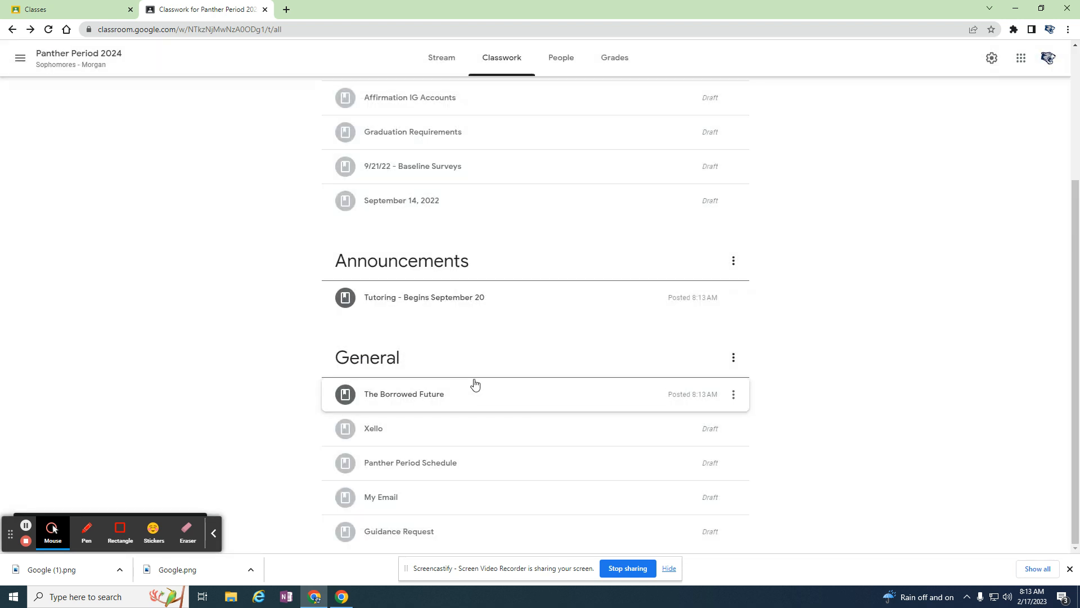
Step: Scroll back to the top of the Classwork list showing the 2022 topic drafts
{"action": "scroll", "scroll_direction": "up", "scroll_amount": 3}
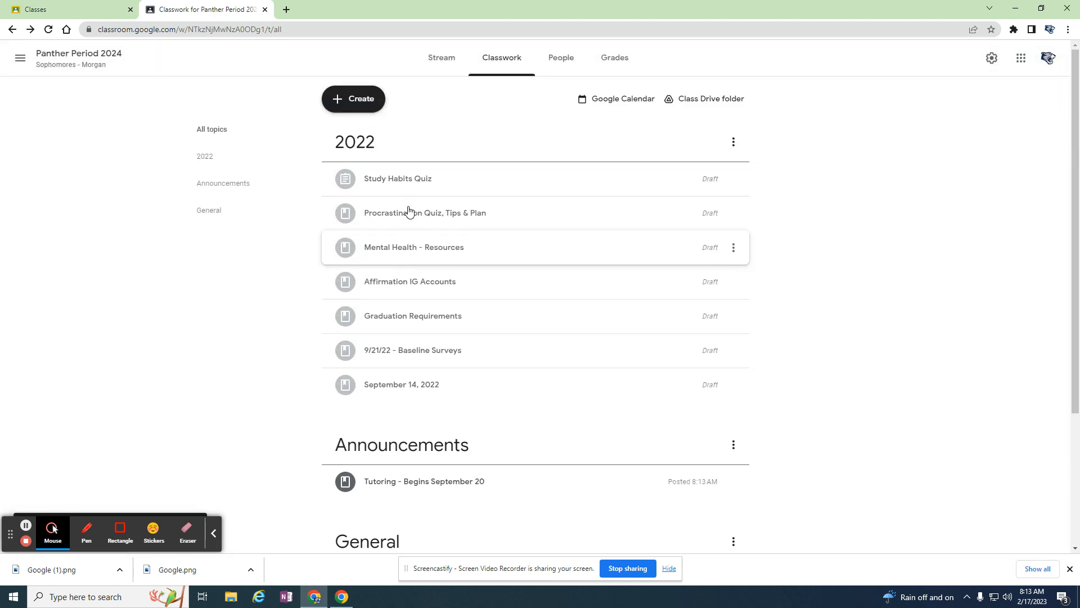
{"action": "mouse_move", "coordinate": [390, 217]}
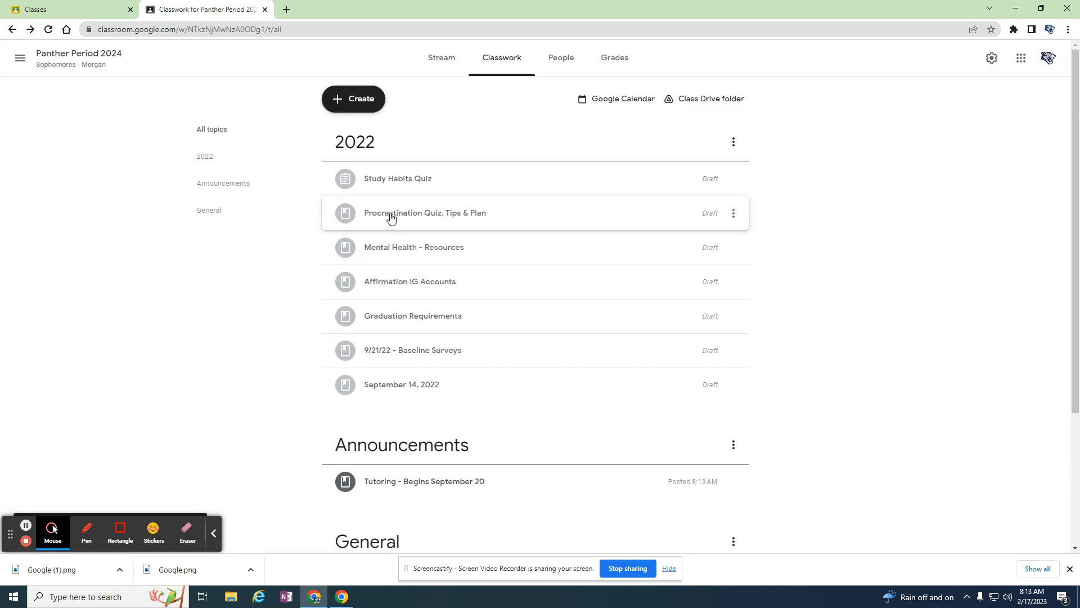
{"action": "mouse_move", "coordinate": [429, 217]}
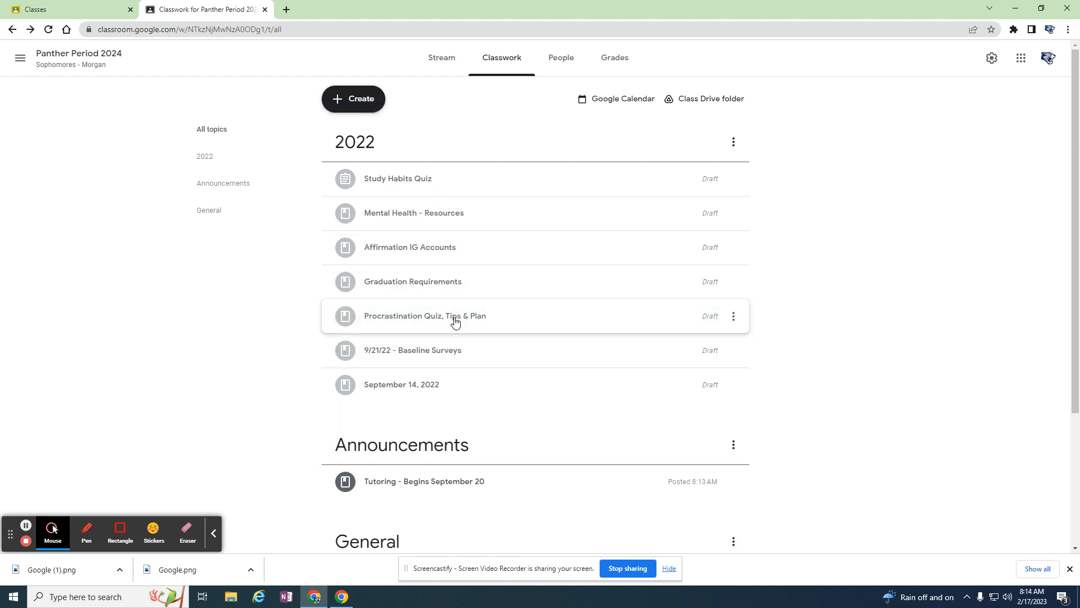
{"action": "mouse_move", "coordinate": [452, 328]}
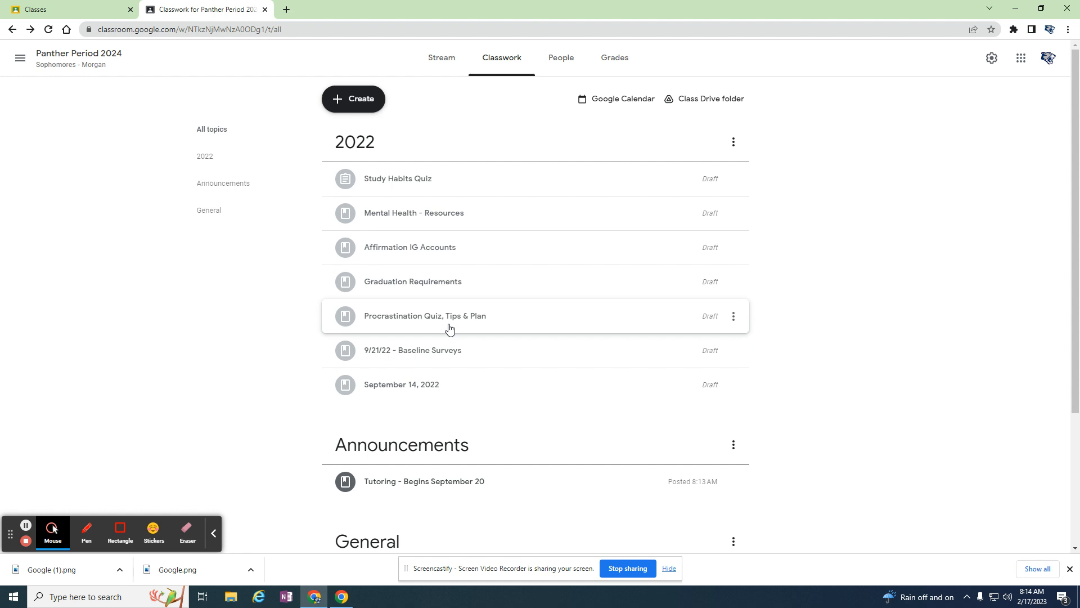
{"action": "mouse_move", "coordinate": [410, 385]}
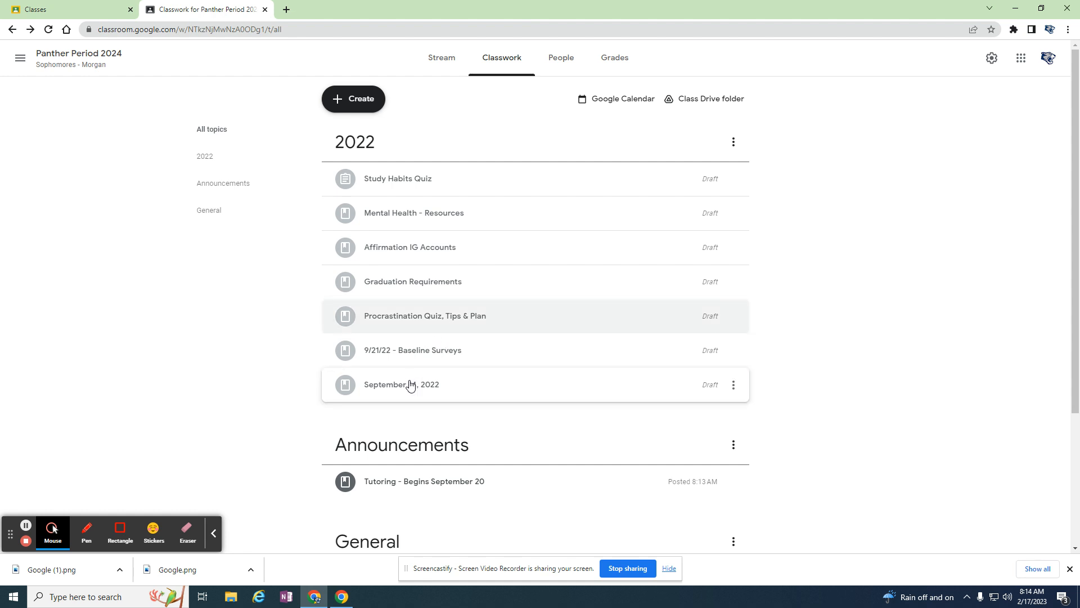
{"action": "mouse_move", "coordinate": [882, 247]}
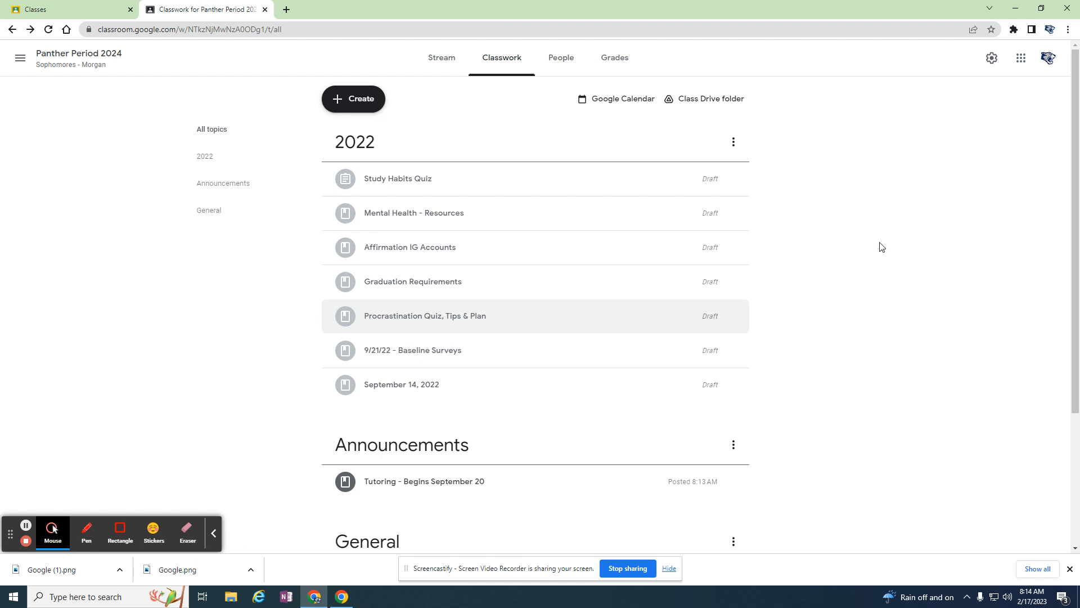
{"action": "mouse_move", "coordinate": [94, 121]}
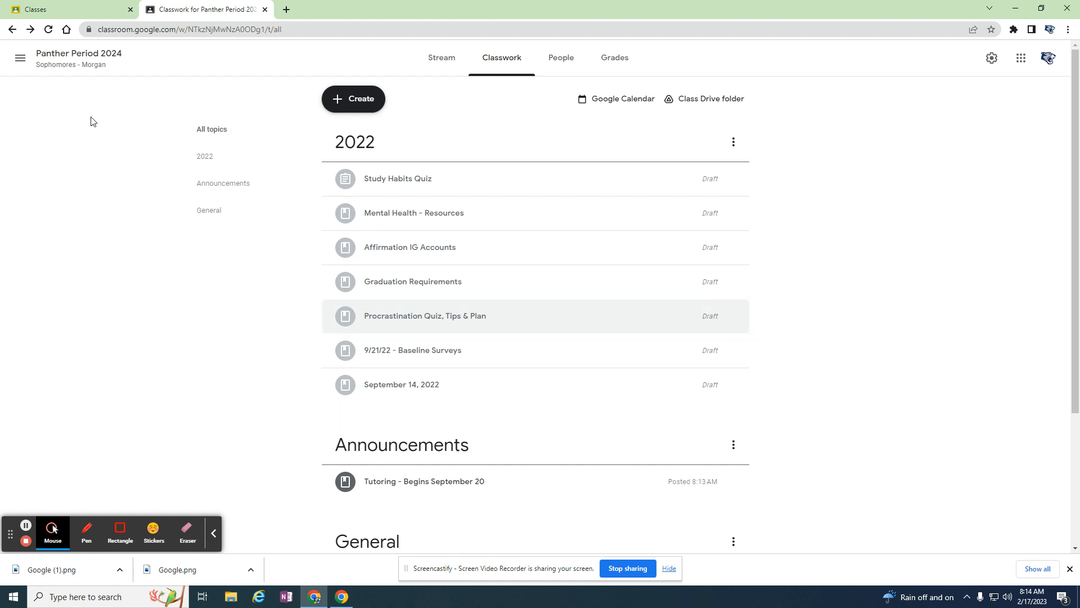